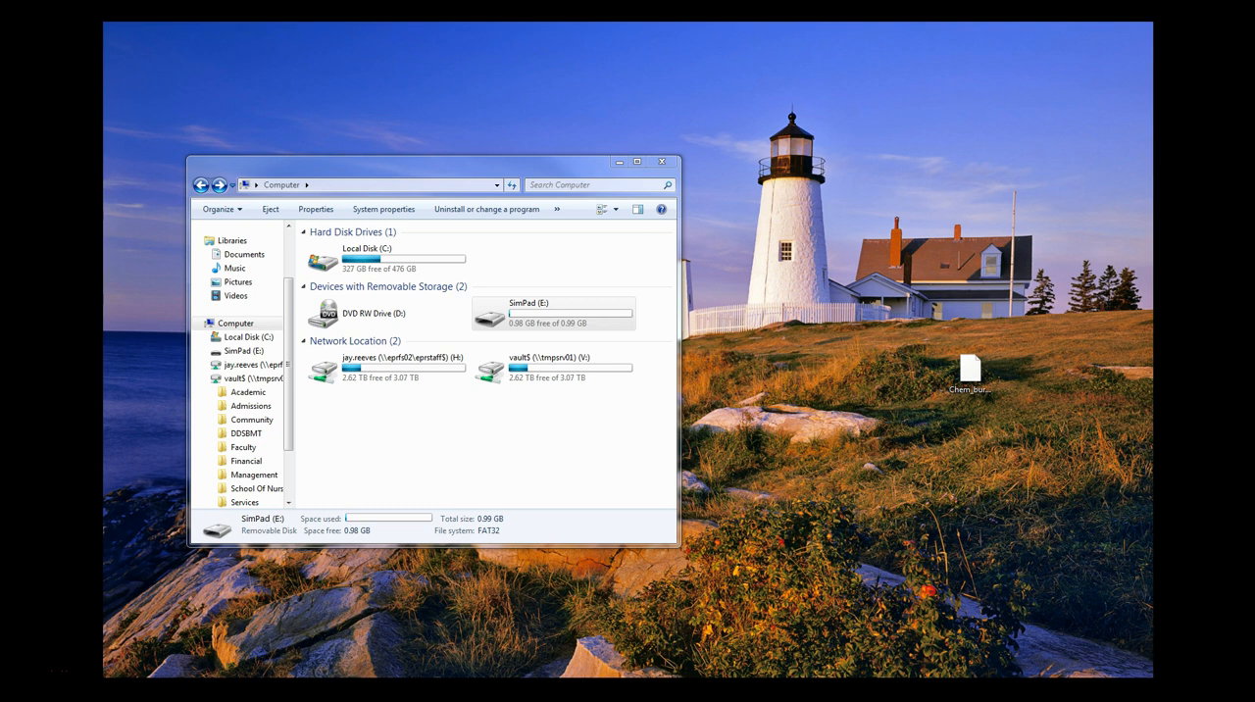
pyautogui.moveTo(145, 239)
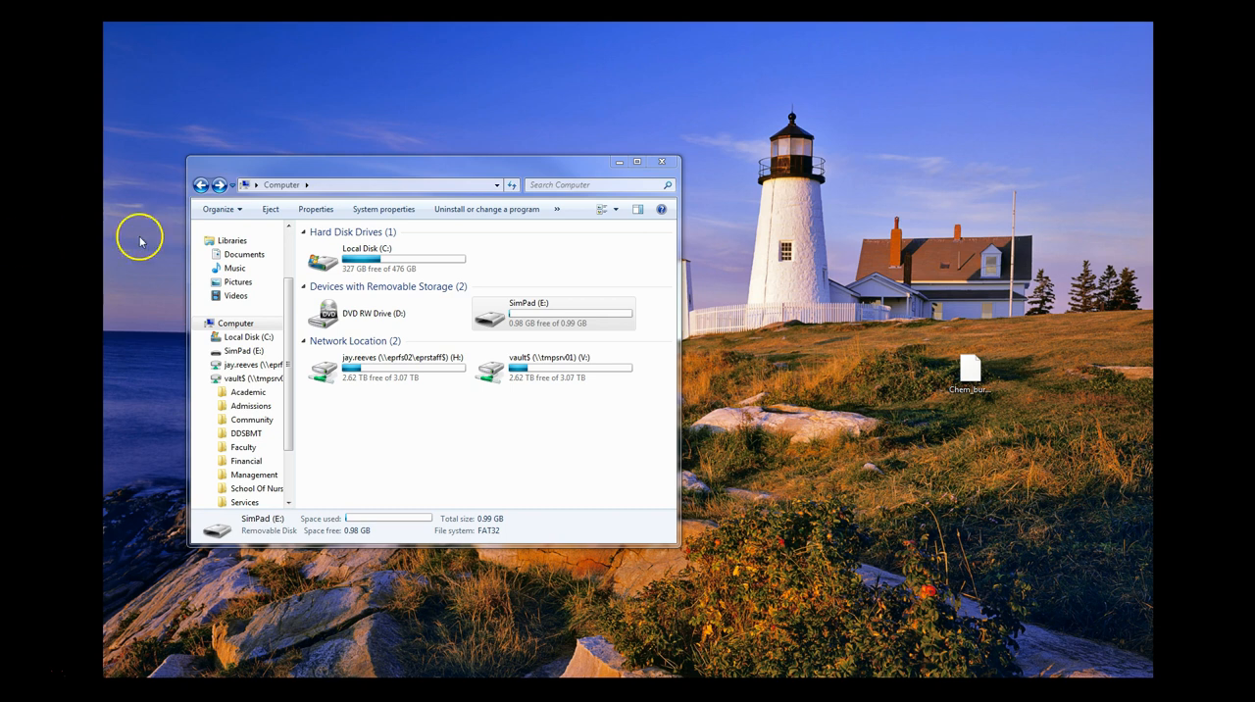
# Step: Open the SimPad (E:) removable drive to list its folders and snapshot images
pyautogui.click(553, 312)
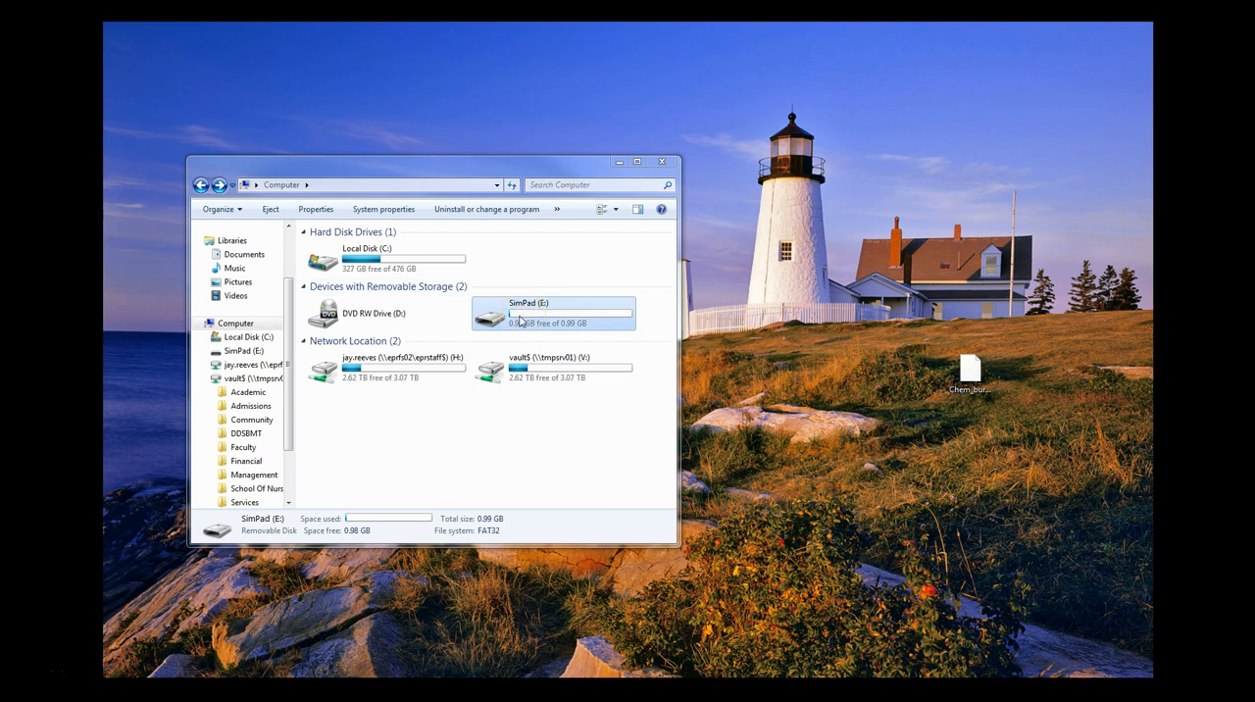
pyautogui.doubleClick(524, 312)
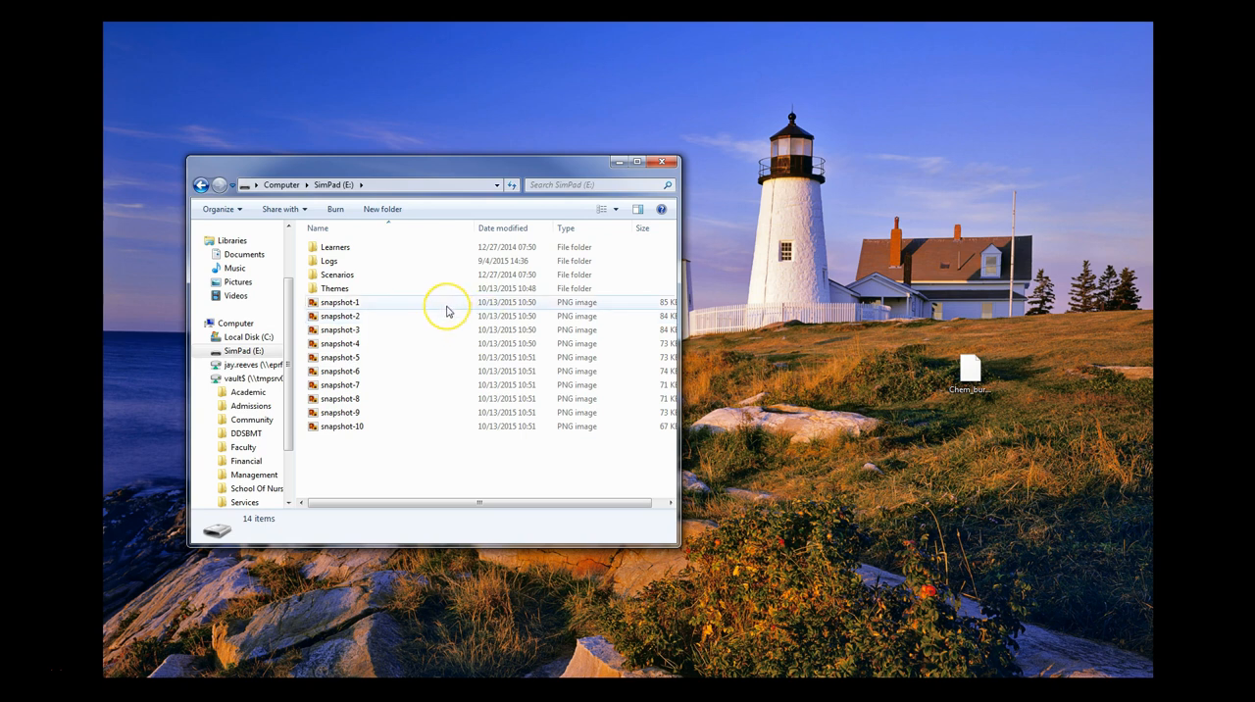
pyautogui.moveTo(447, 308)
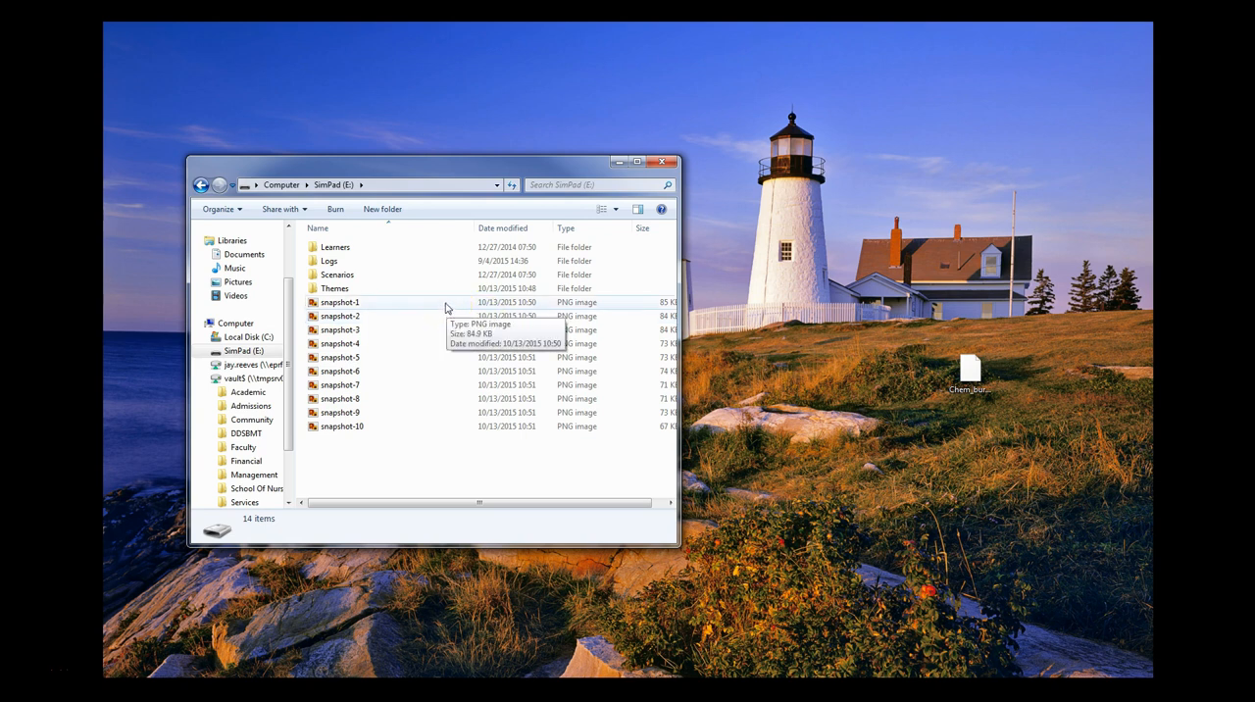
pyautogui.moveTo(380, 437)
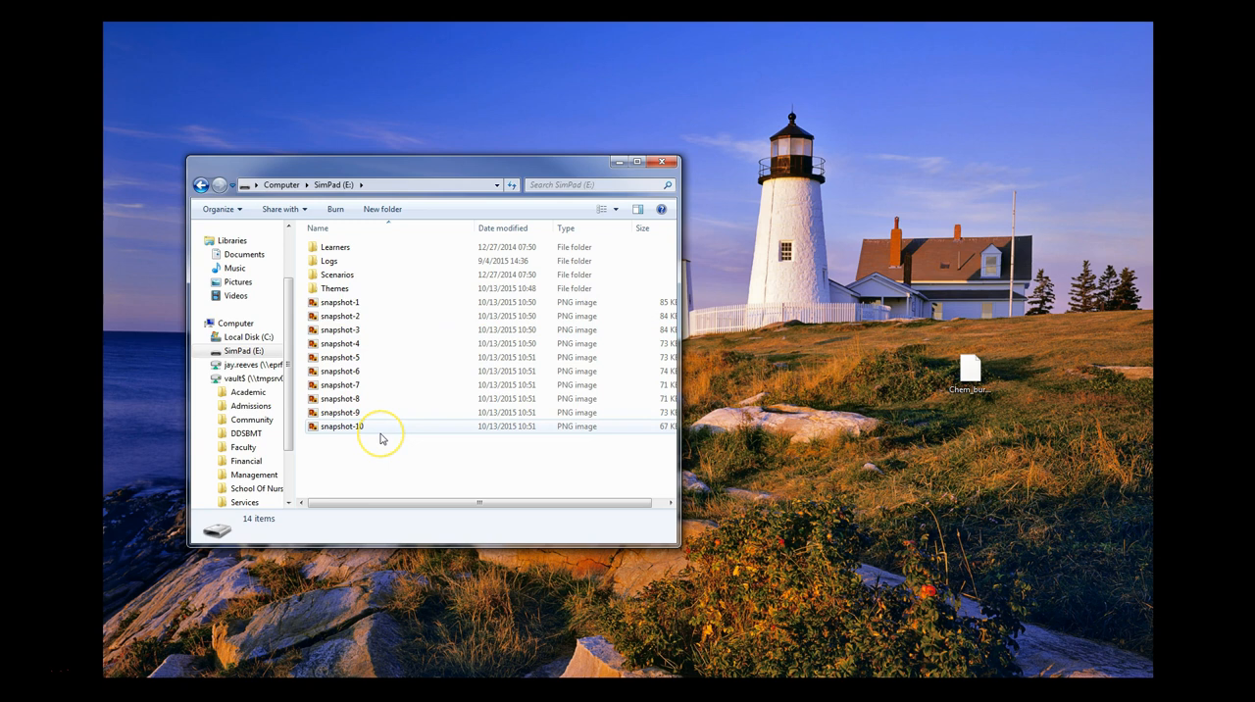
pyautogui.moveTo(382, 439)
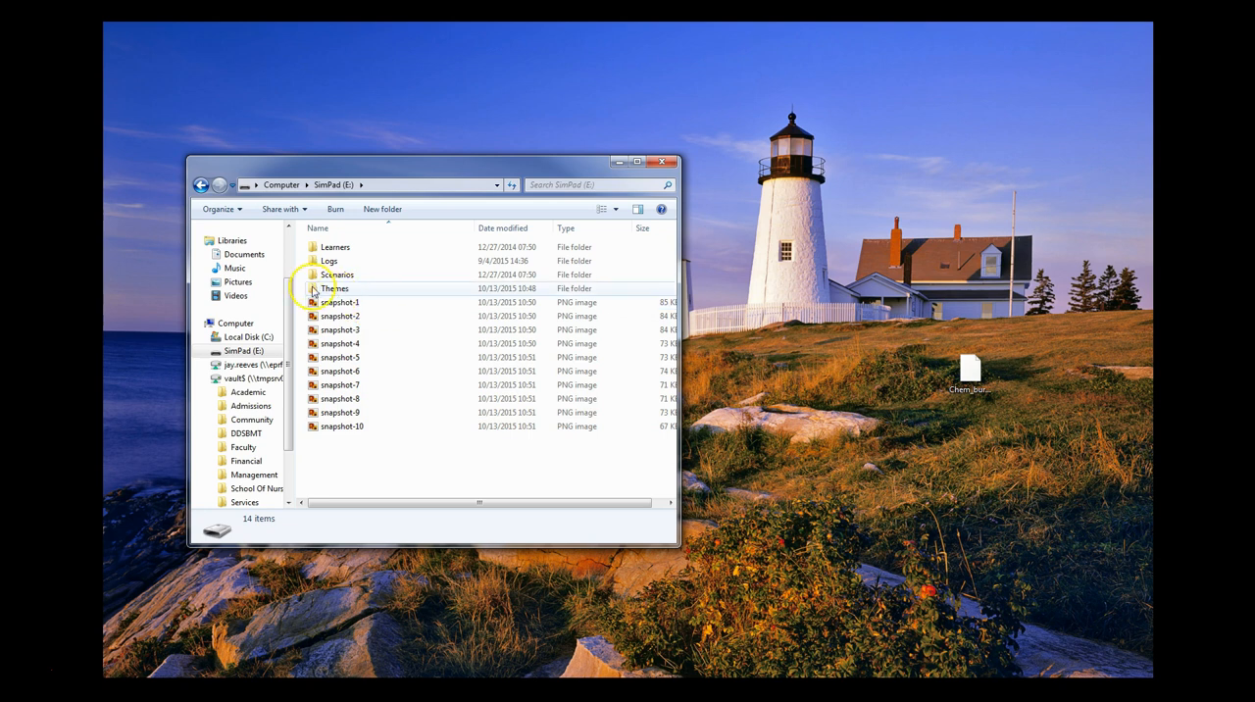
pyautogui.moveTo(314, 295)
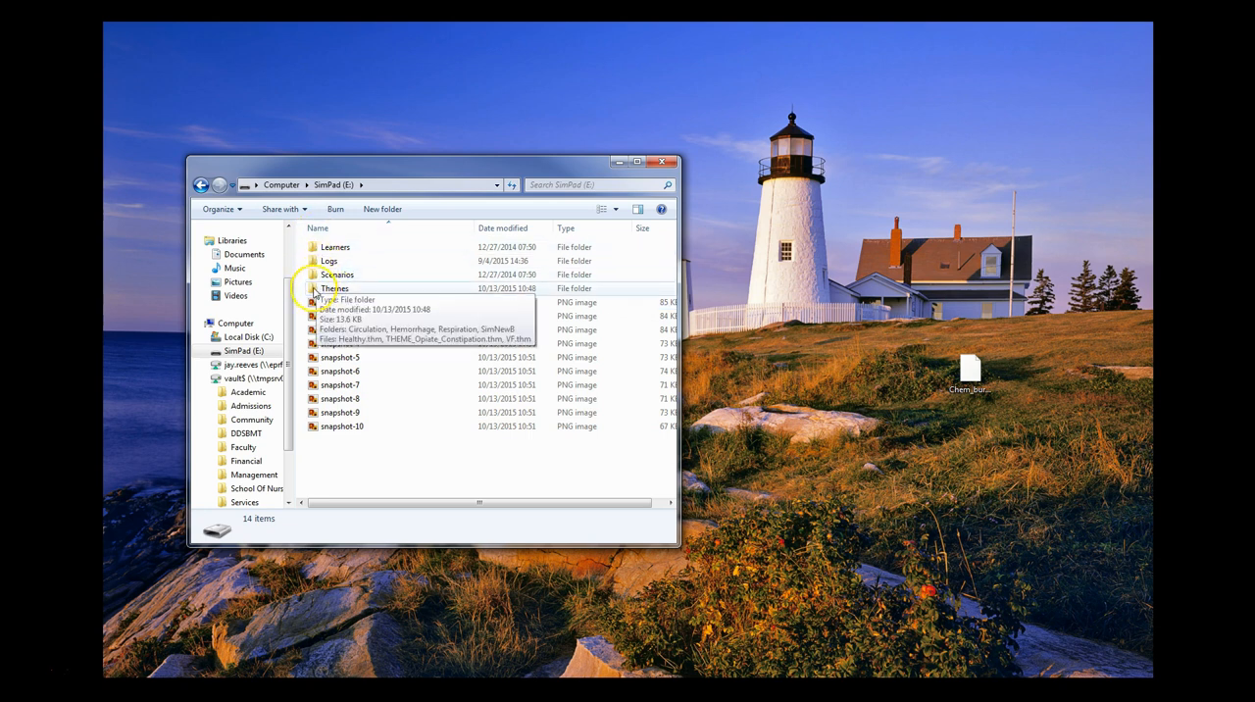
# Step: Copy the desktop .thm theme file into the Themes folder on SimPad by dragging it in
pyautogui.doubleClick(336, 286)
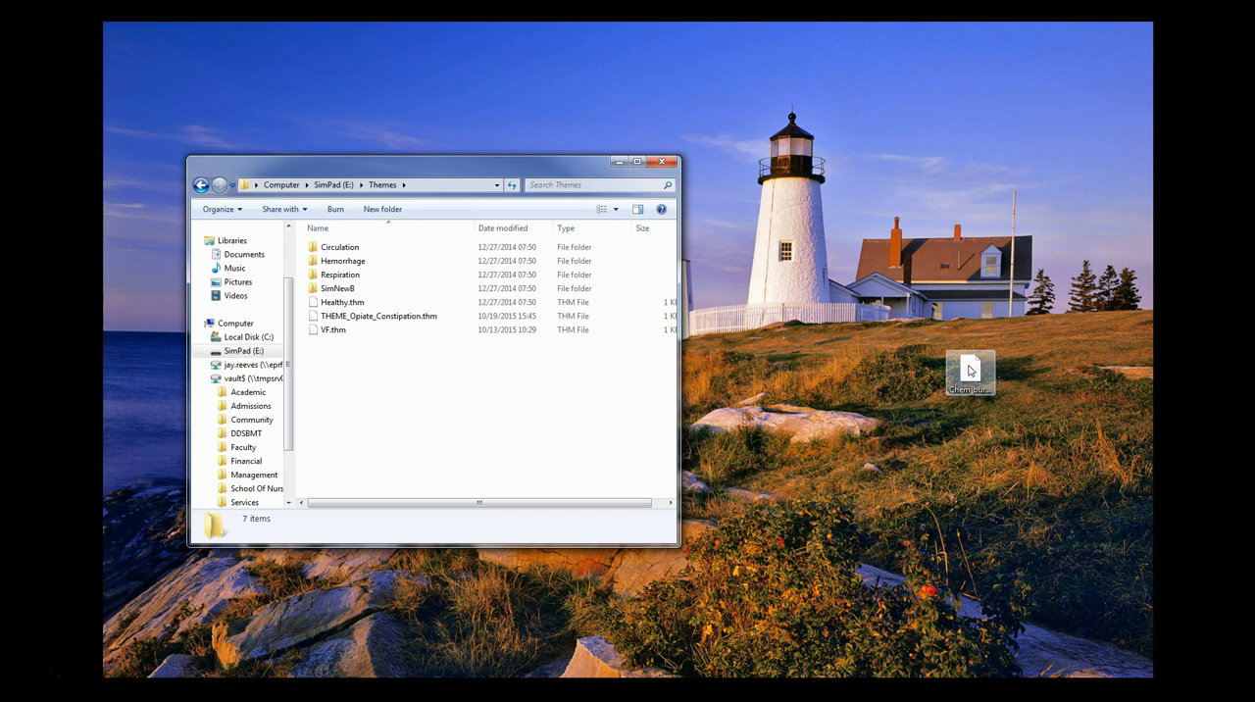
pyautogui.moveTo(969, 372); pyautogui.dragTo(402, 402)
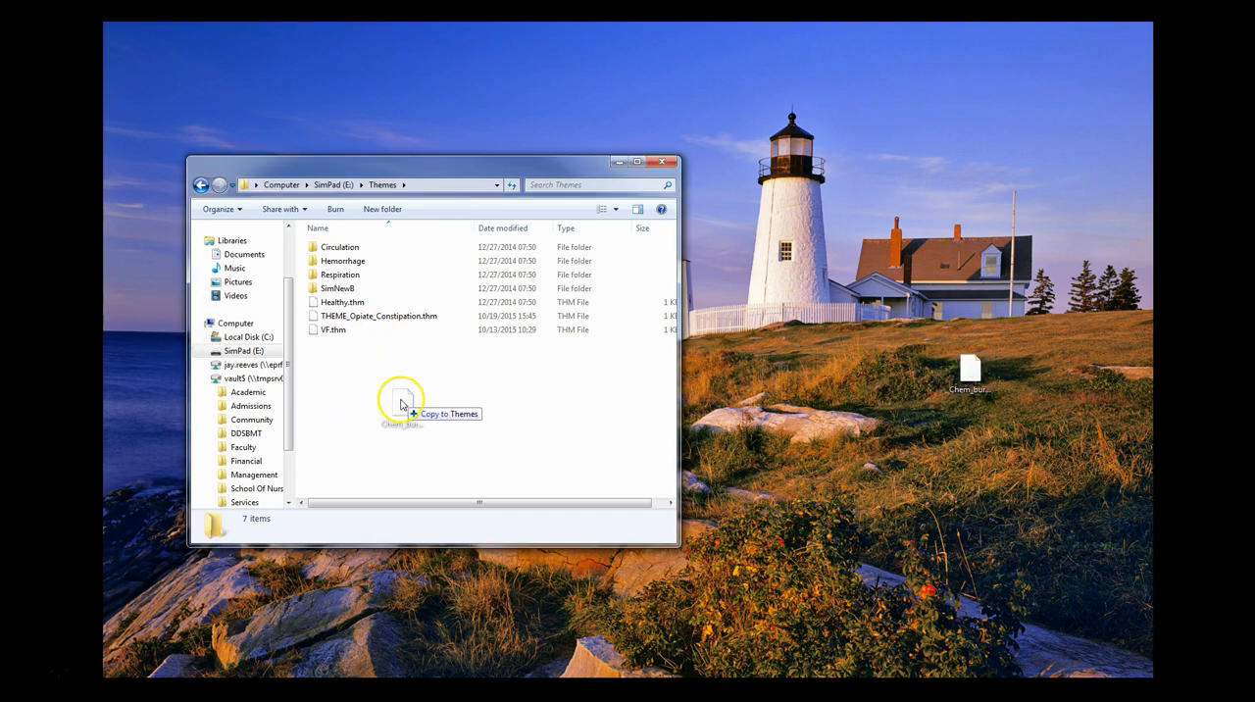